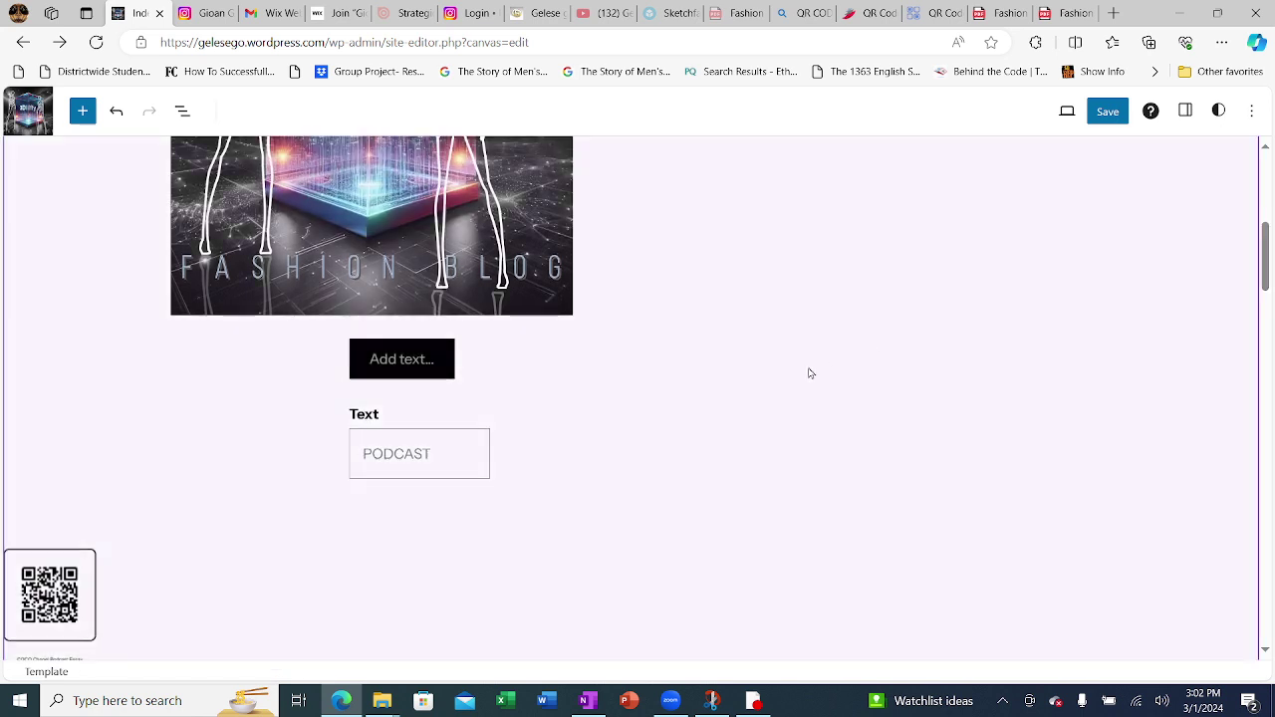
{"action": "left_click", "coordinate": [403, 359]}
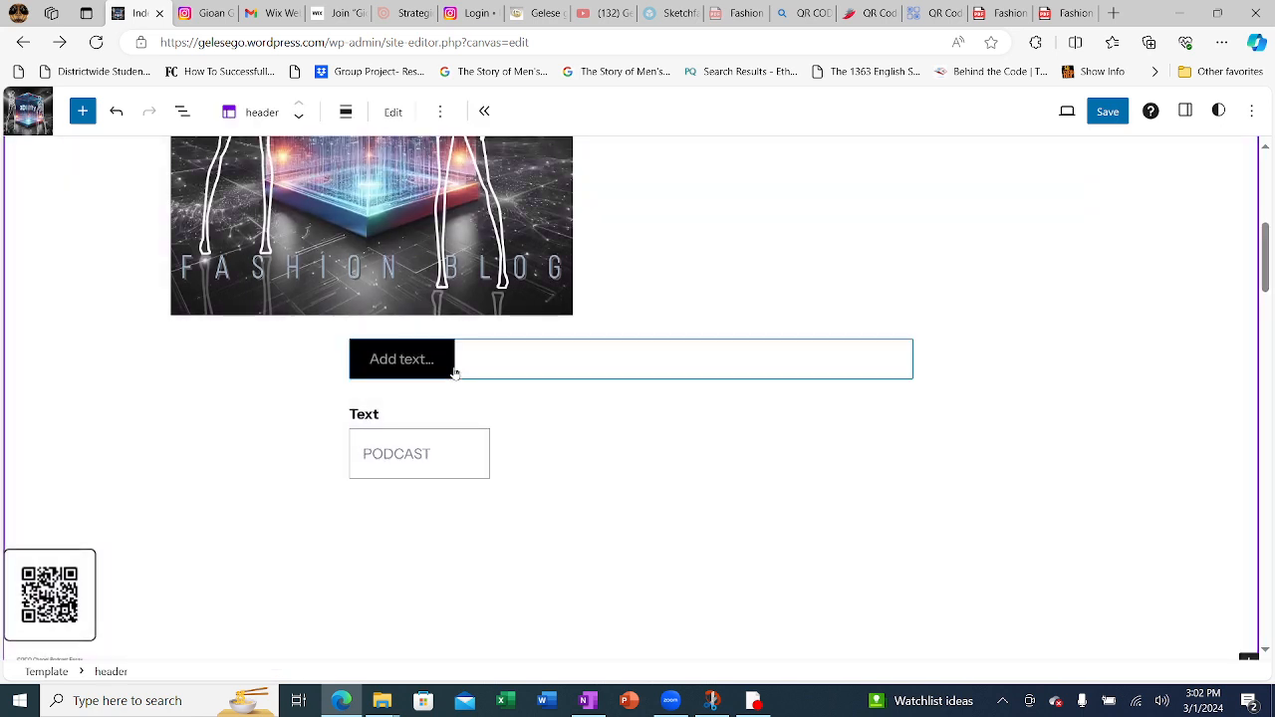
{"action": "left_click", "coordinate": [418, 454]}
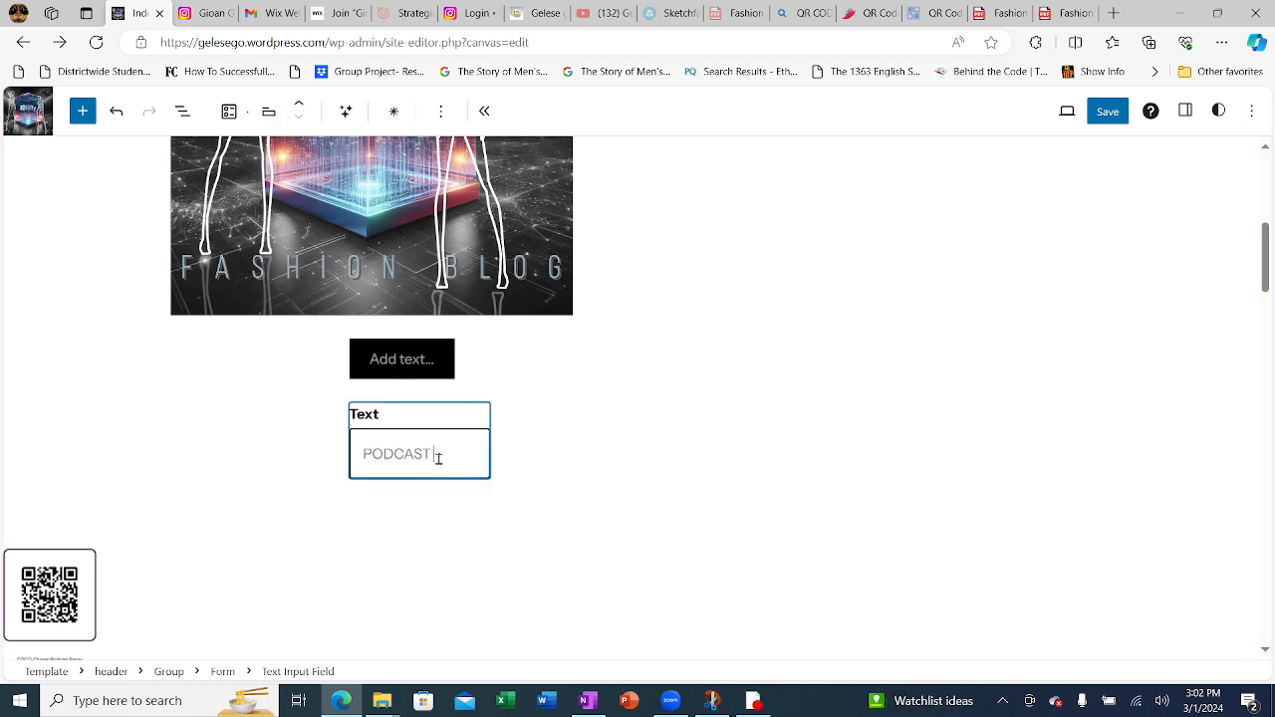
{"action": "left_click", "coordinate": [401, 358]}
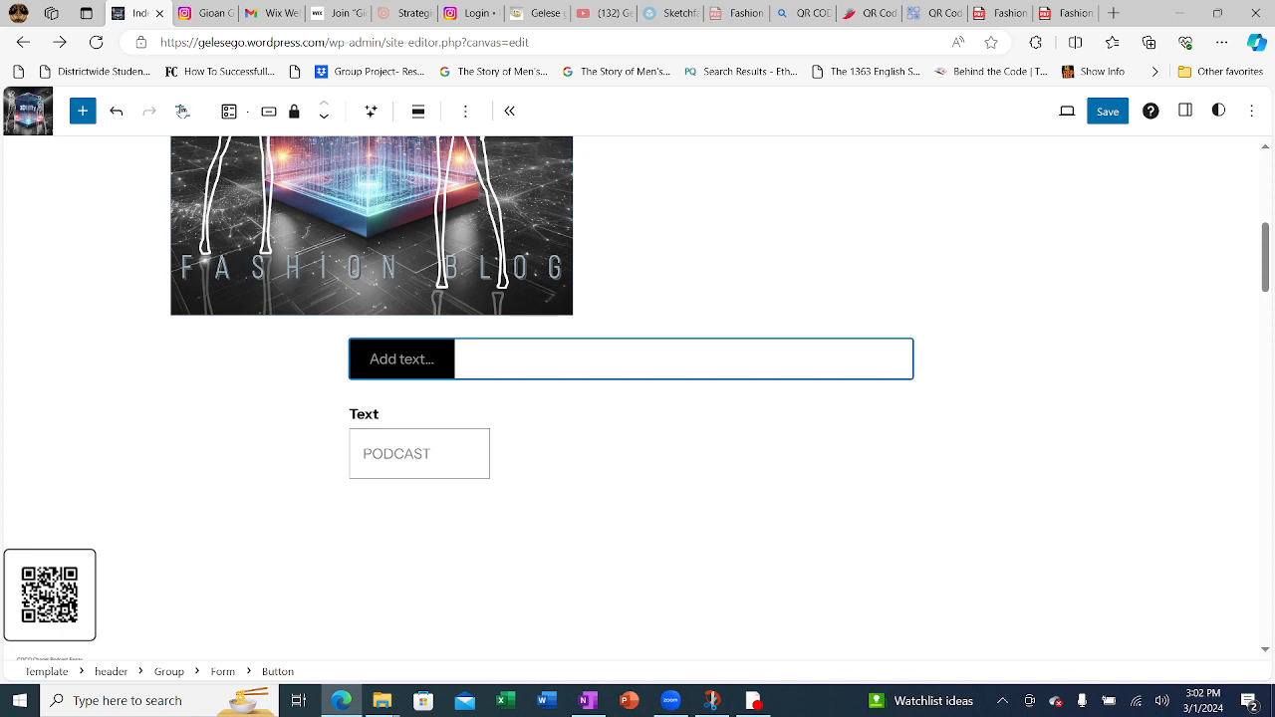
{"action": "mouse_move", "coordinate": [185, 112]}
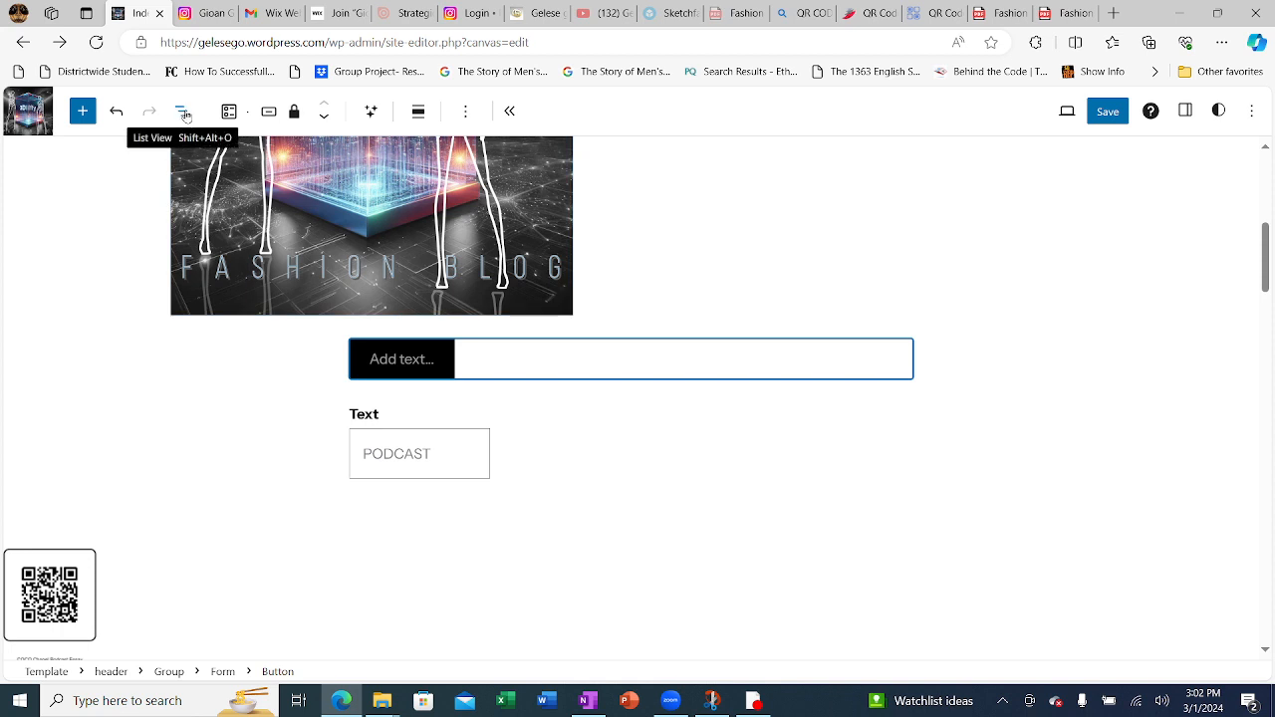